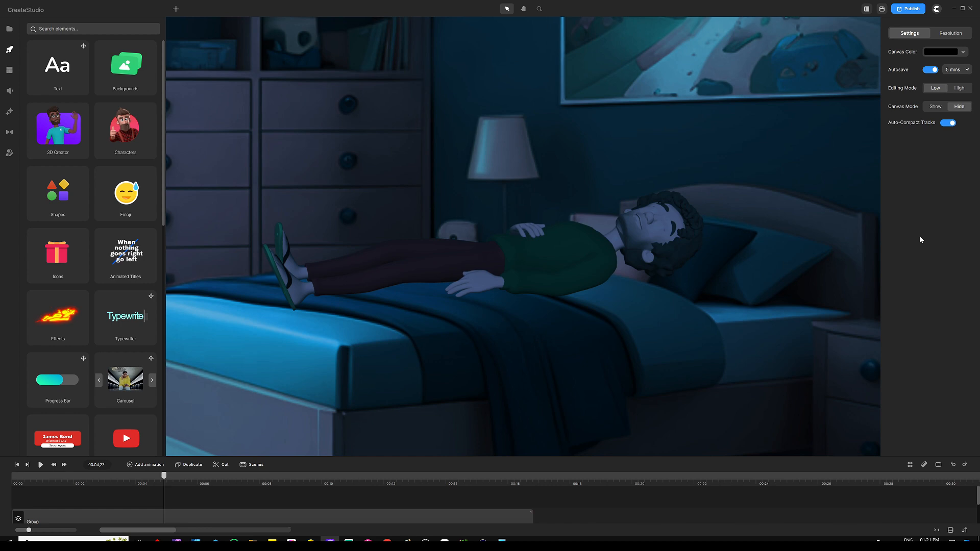
Start a new blank CreateStudio project
{"action": "left_click", "coordinate": [126, 67]}
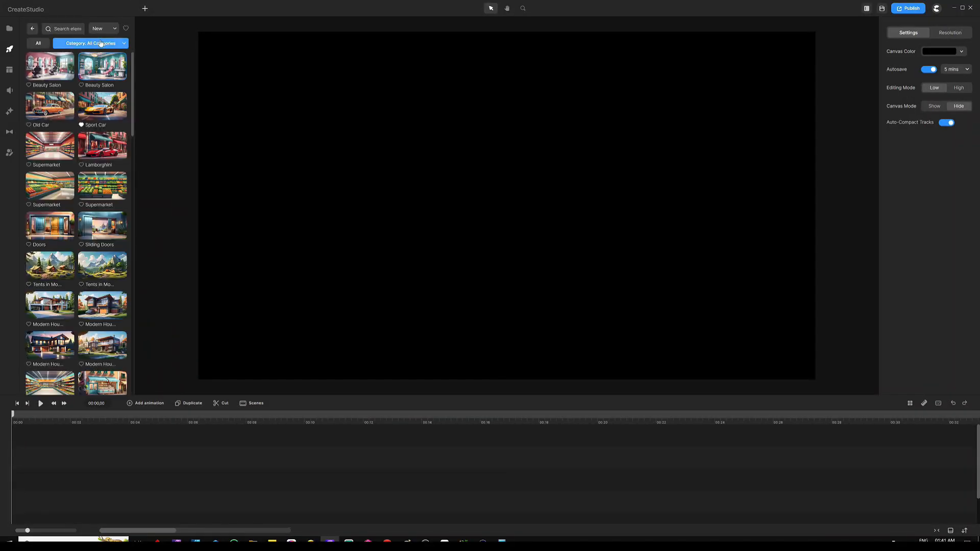
Filter backgrounds to 3D and place the Bedroom 2 scene on the canvas
{"action": "left_click", "coordinate": [92, 43]}
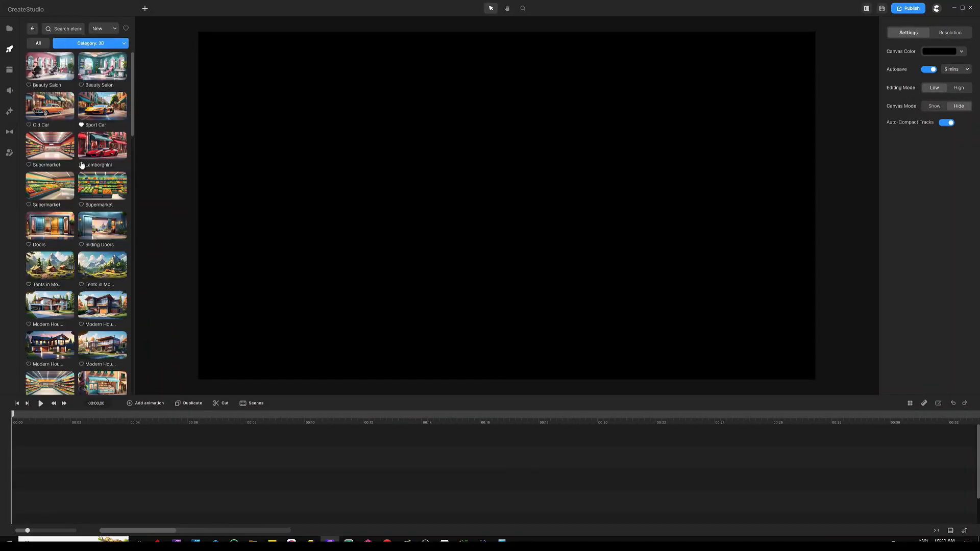
{"action": "scroll", "scroll_direction": "down", "scroll_amount": 3}
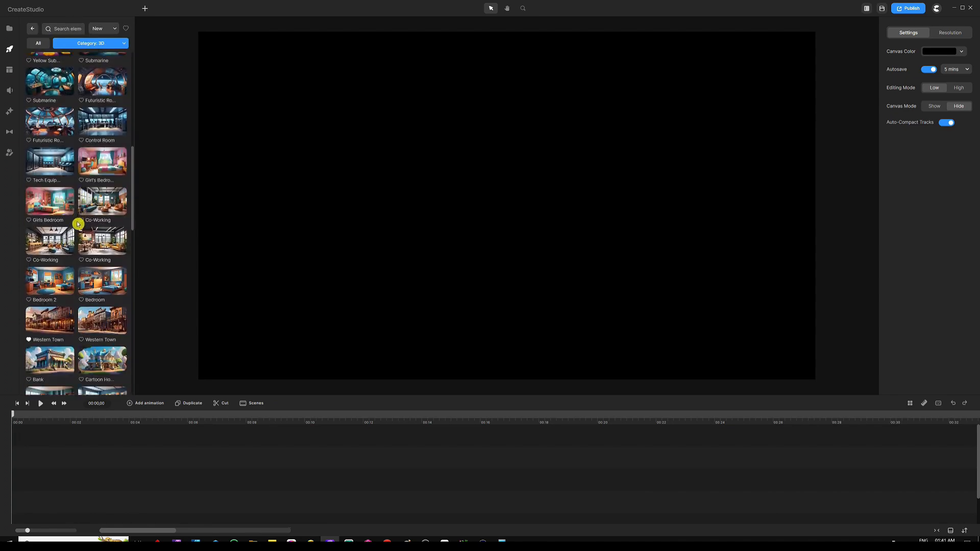
{"action": "left_click", "coordinate": [48, 281]}
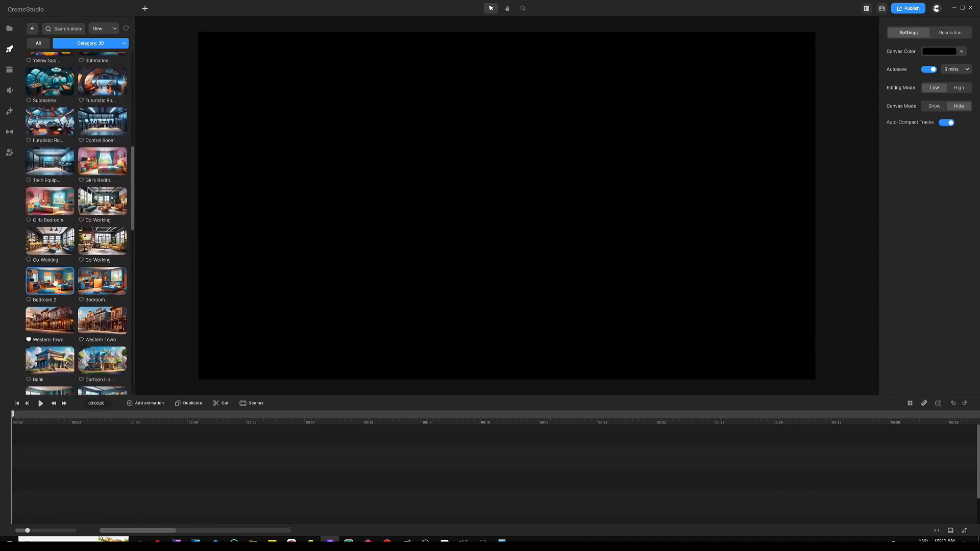
{"action": "left_click", "coordinate": [50, 280]}
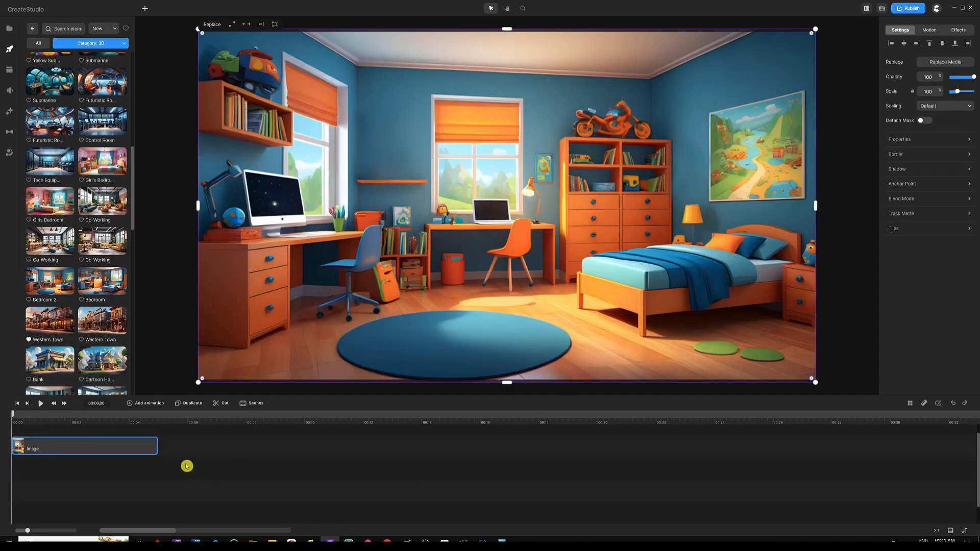
Stretch the bedroom Image clip on the timeline to about 00:20
{"action": "left_click_drag", "start_coordinate": [156, 446], "coordinate": [522, 434]}
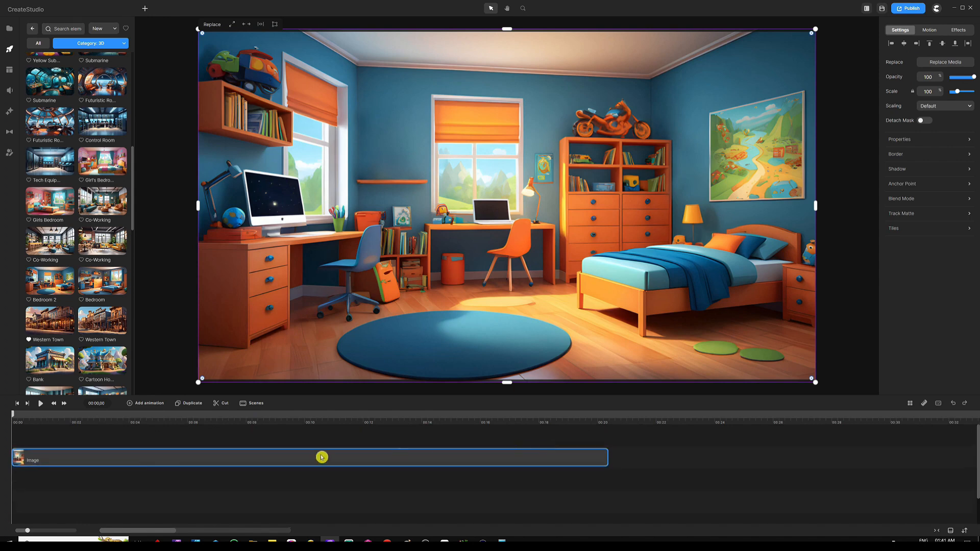
{"action": "mouse_move", "coordinate": [8, 156]}
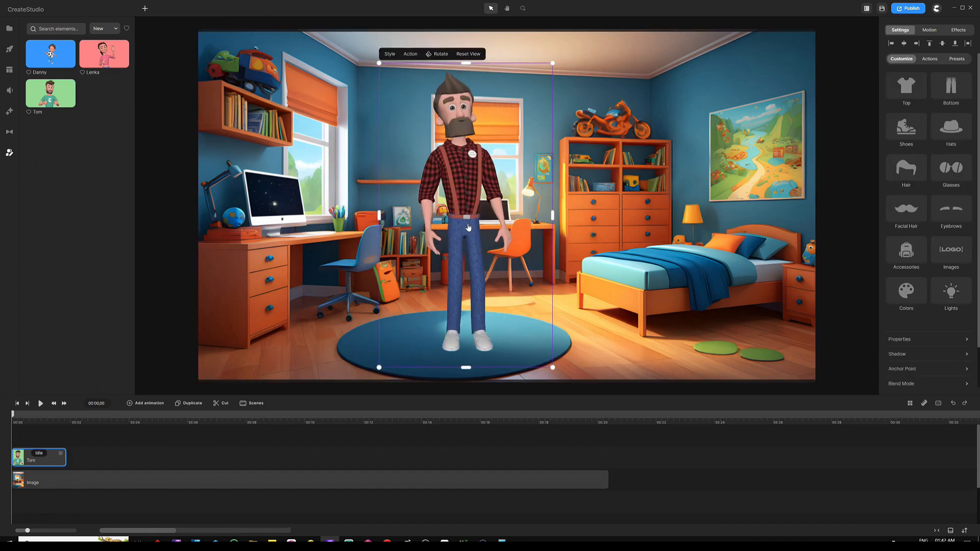
{"action": "mouse_move", "coordinate": [490, 203]}
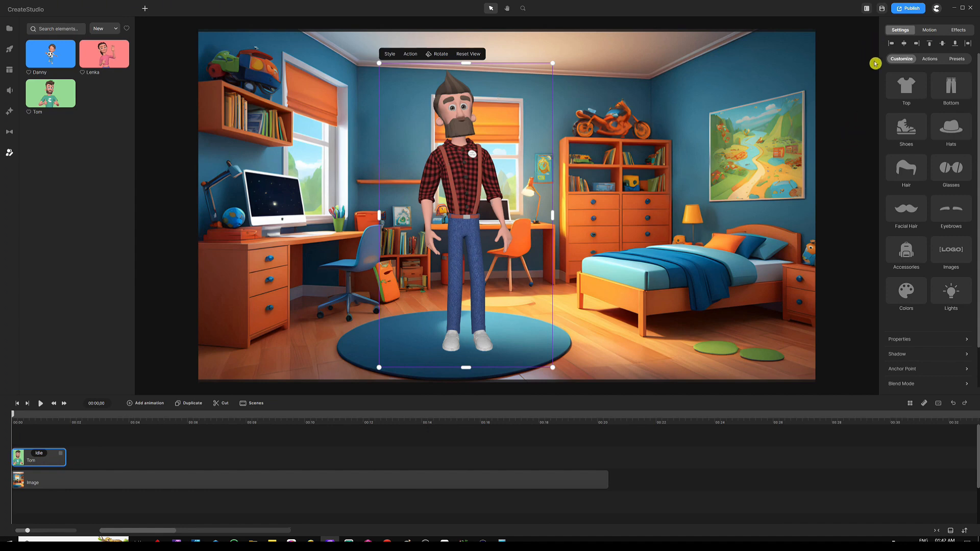
{"action": "mouse_move", "coordinate": [899, 155]}
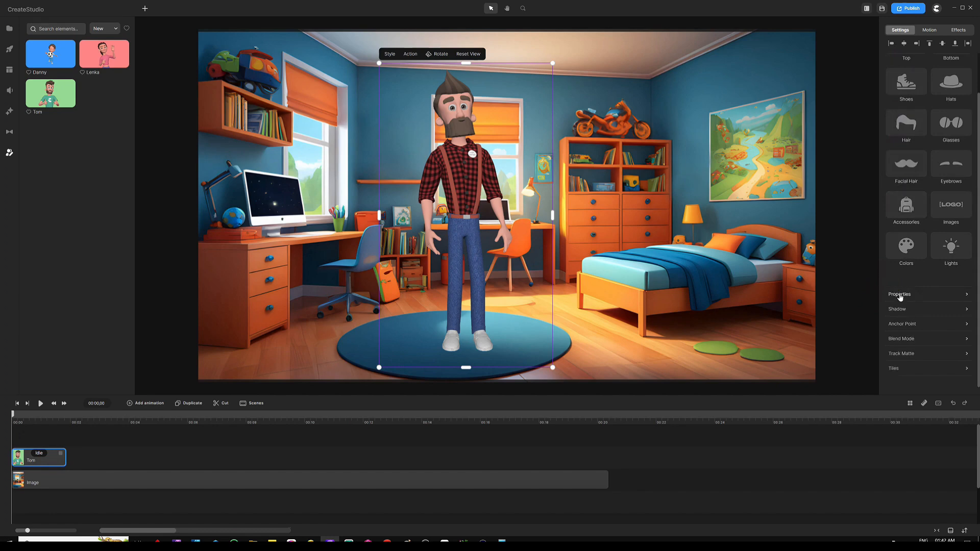
Flip Tom horizontally from the Settings panel's Properties section
{"action": "left_click", "coordinate": [899, 294]}
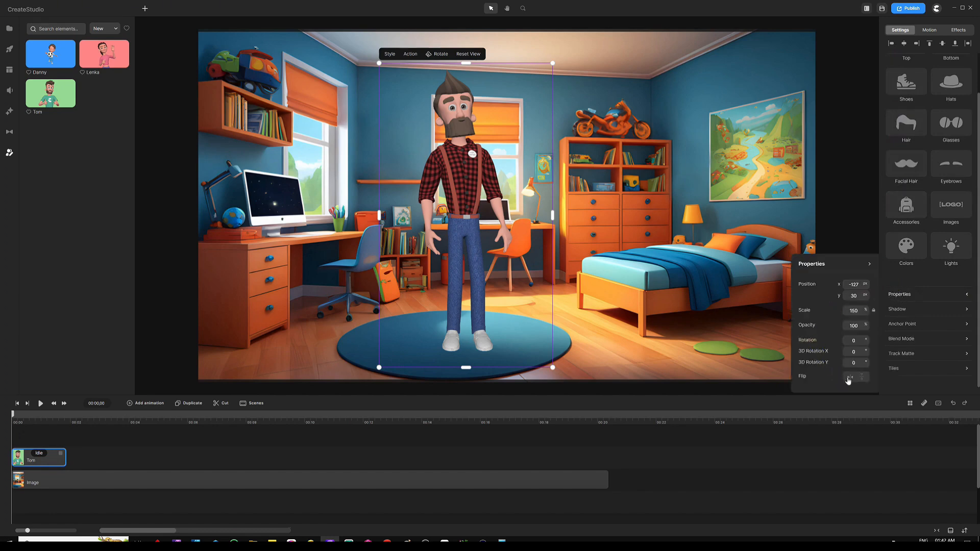
{"action": "left_click", "coordinate": [847, 377]}
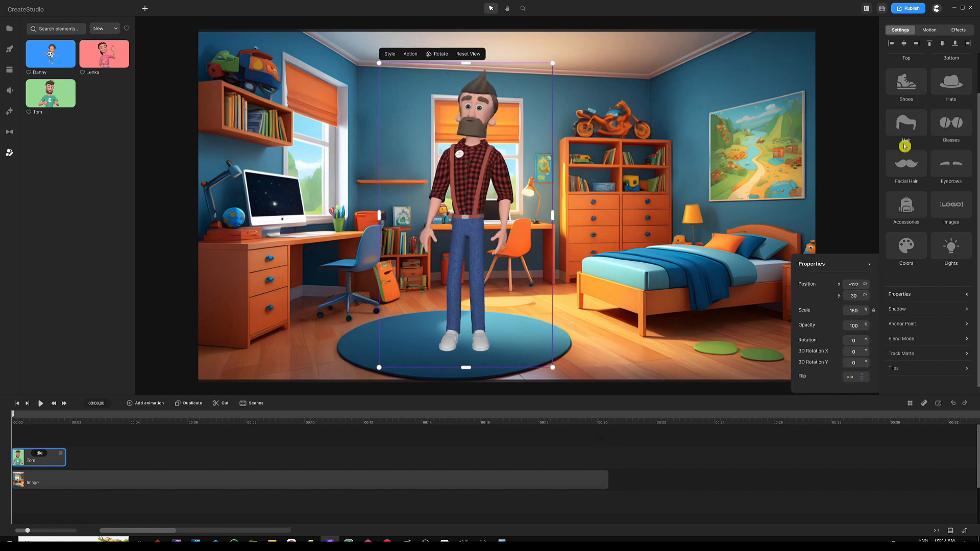
{"action": "left_click", "coordinate": [957, 59]}
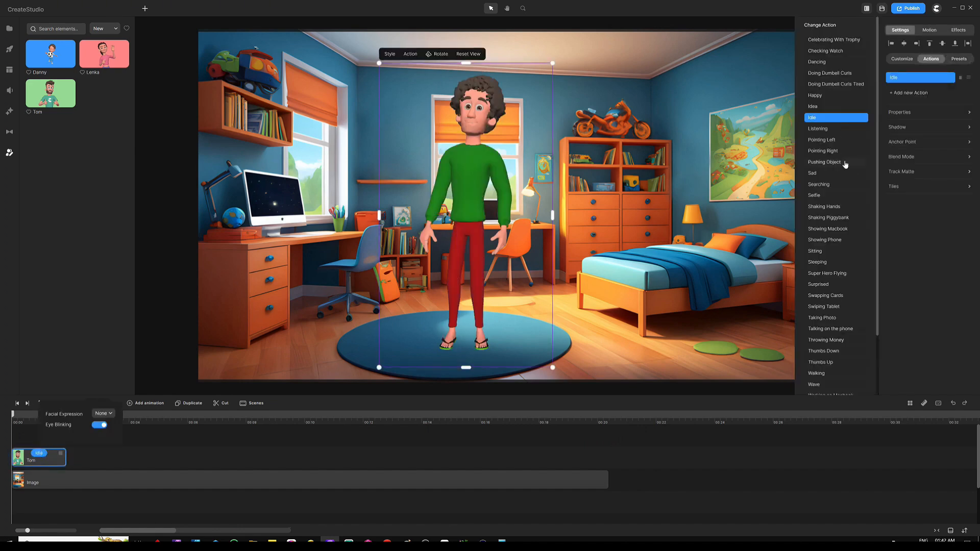
Set Tom to Working on Macbook and stretch that clip to 00:10
{"action": "scroll", "scroll_direction": "down", "scroll_amount": 3}
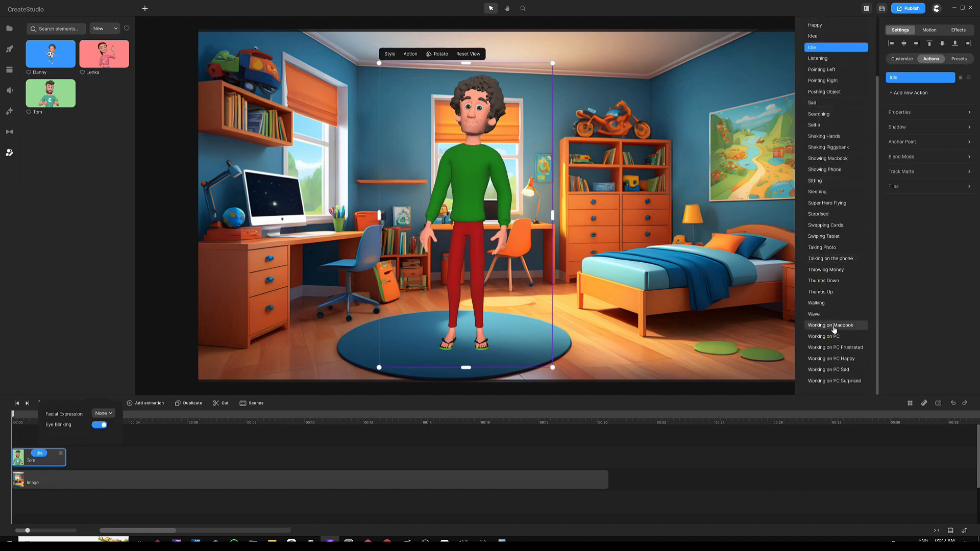
{"action": "left_click", "coordinate": [831, 325]}
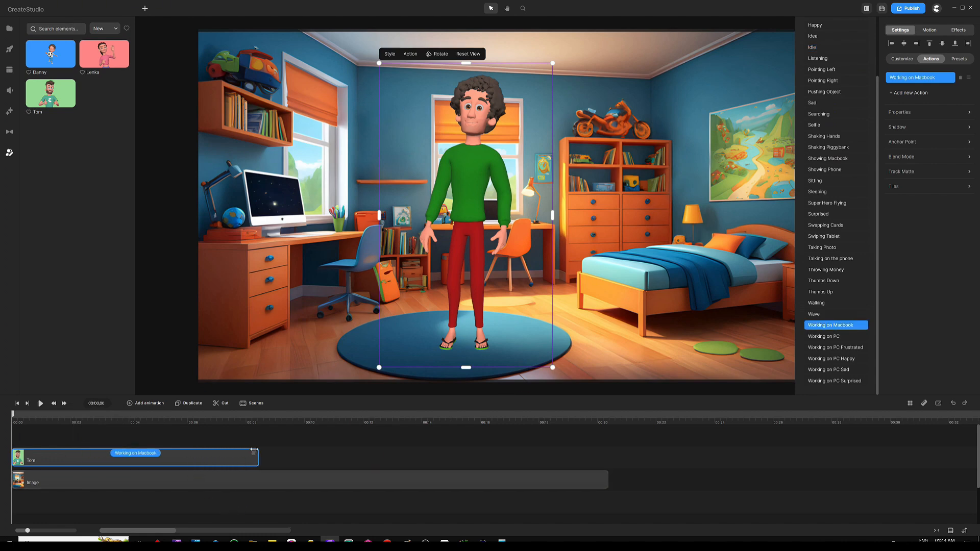
{"action": "left_click_drag", "start_coordinate": [255, 455], "coordinate": [311, 454]}
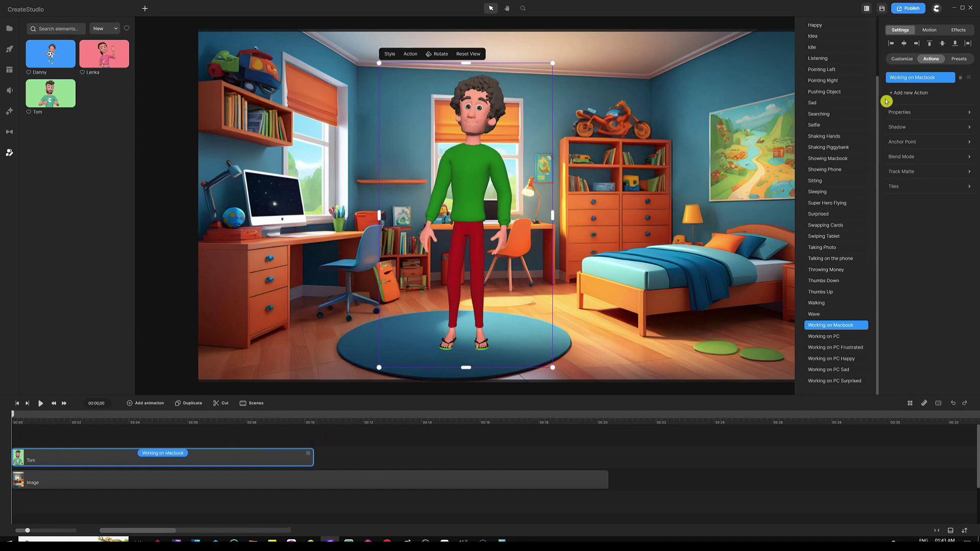
{"action": "mouse_move", "coordinate": [911, 95]}
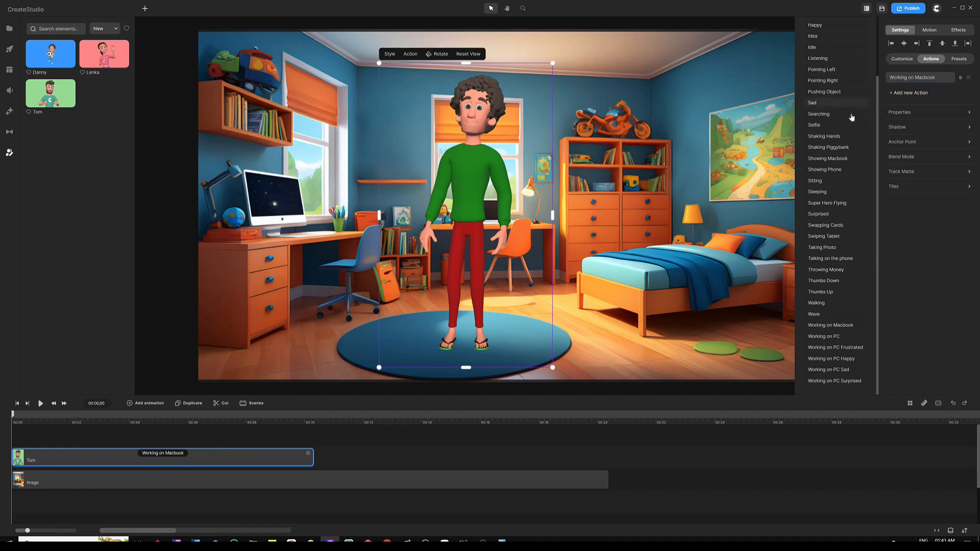
{"action": "mouse_move", "coordinate": [817, 191]}
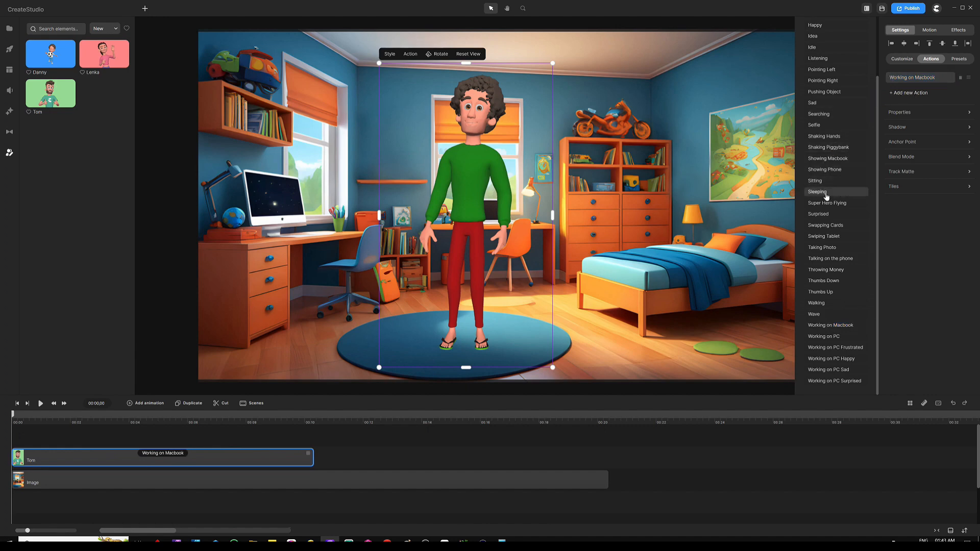
Add a Sleeping action after Working on Macbook on Tom's track
{"action": "left_click", "coordinate": [817, 191]}
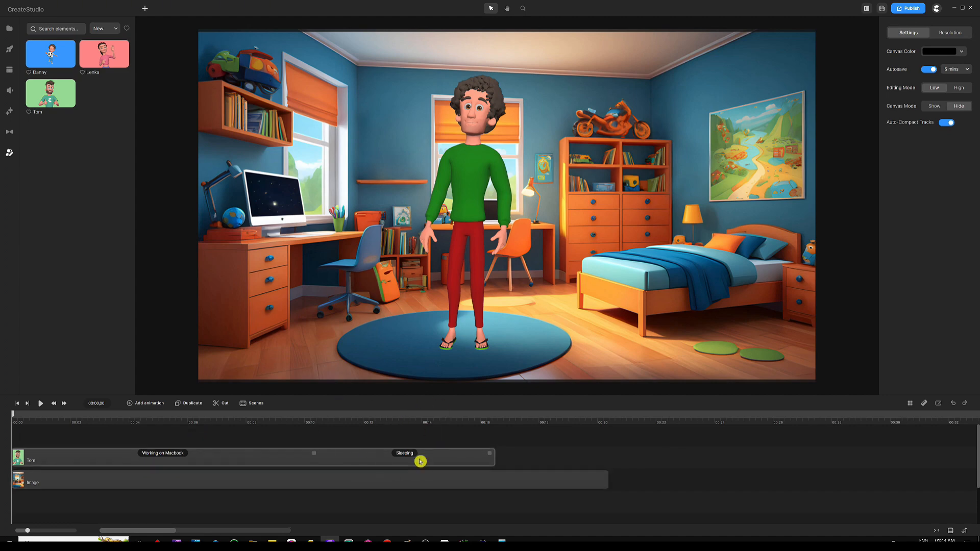
{"action": "left_click_drag", "start_coordinate": [420, 461], "coordinate": [410, 445]}
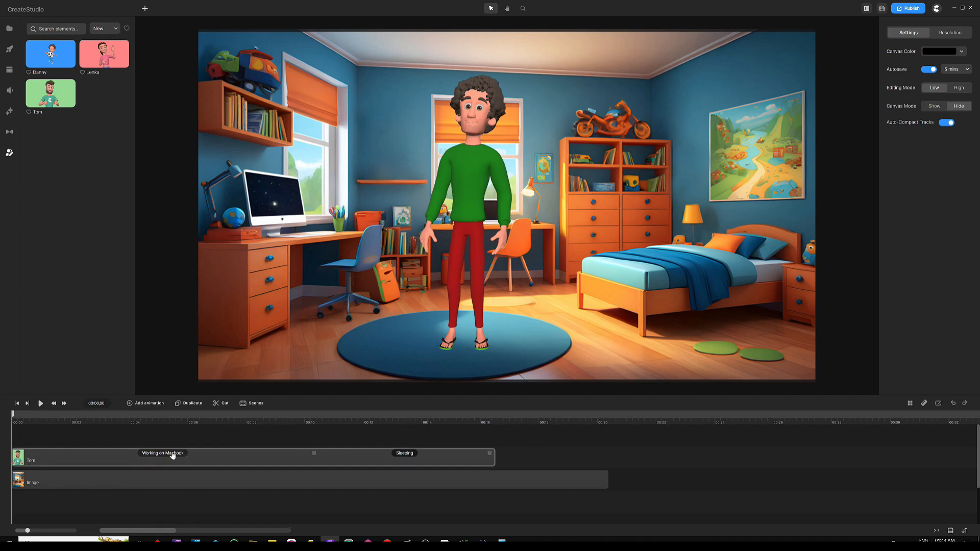
{"action": "mouse_move", "coordinate": [165, 457]}
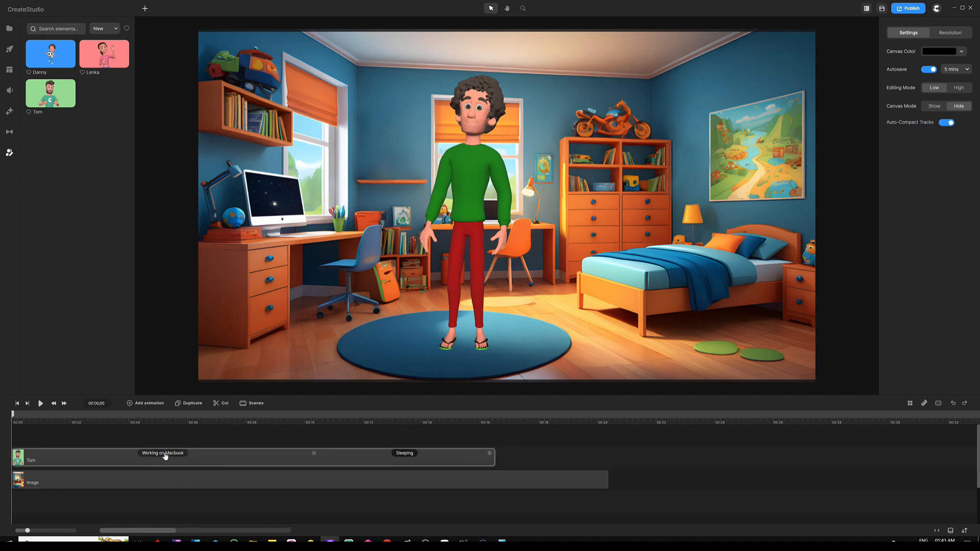
Adjust the Working on Macbook action's Disable Start/End options so Tom holds the laptop
{"action": "left_click", "coordinate": [162, 452]}
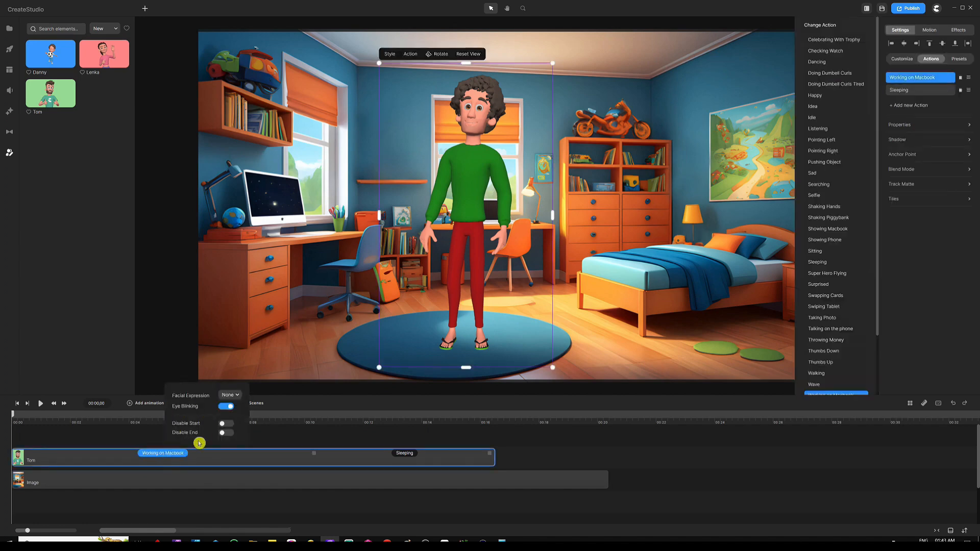
{"action": "mouse_move", "coordinate": [195, 434]}
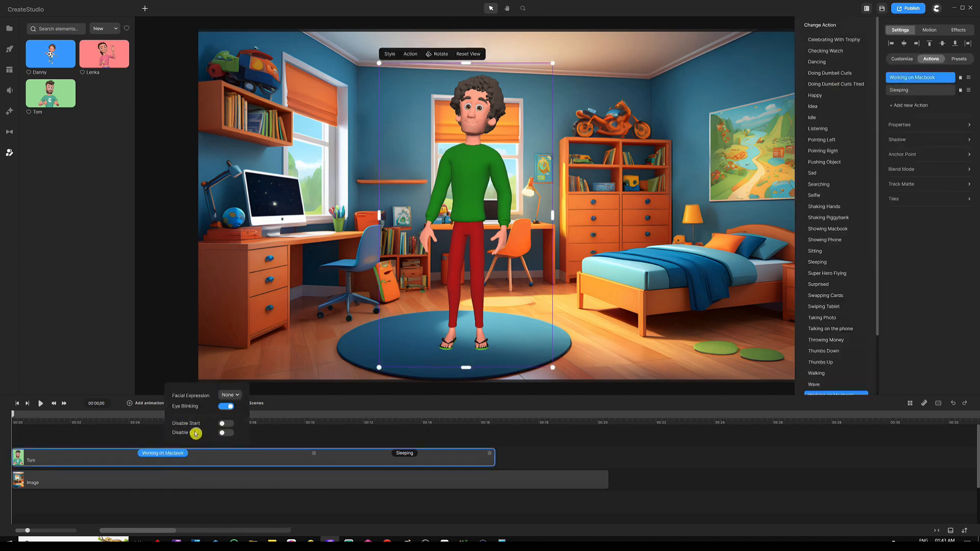
{"action": "left_click", "coordinate": [225, 423]}
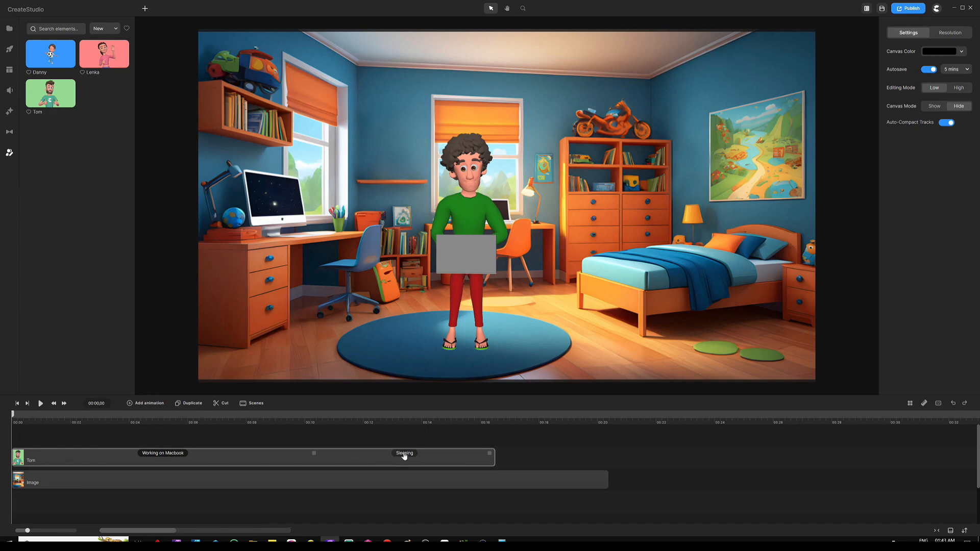
{"action": "left_click", "coordinate": [403, 454]}
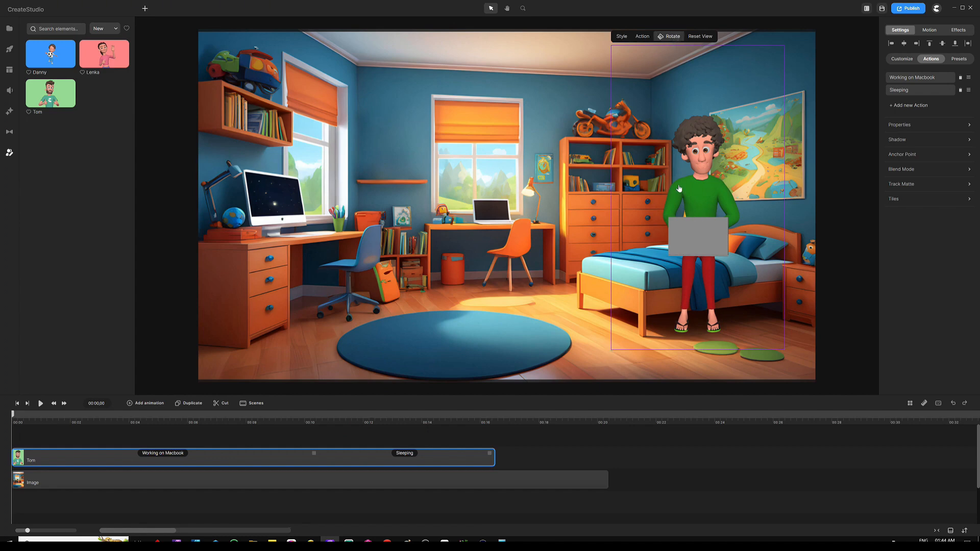
{"action": "mouse_move", "coordinate": [687, 223]}
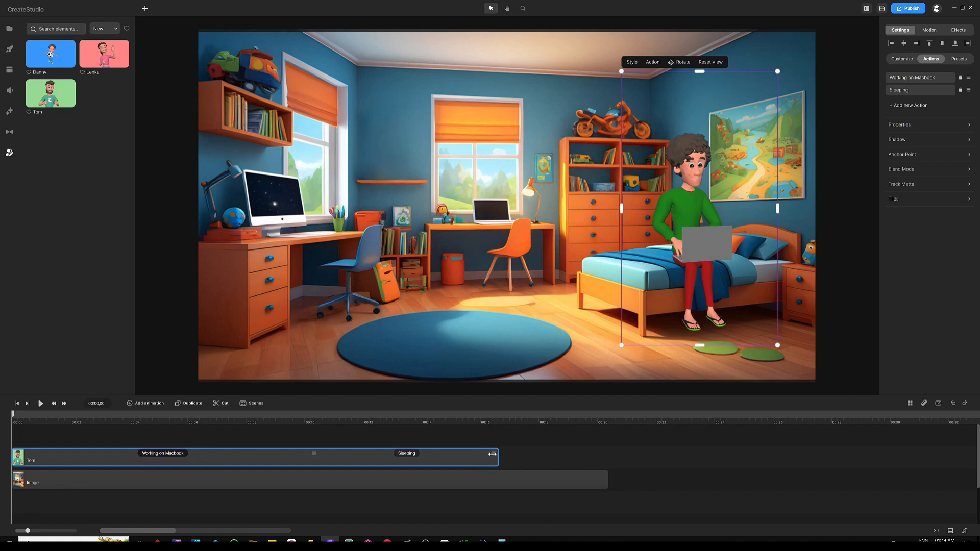
Drag Tom's clip end to match the 20-second Image track
{"action": "left_click_drag", "start_coordinate": [493, 455], "coordinate": [607, 456]}
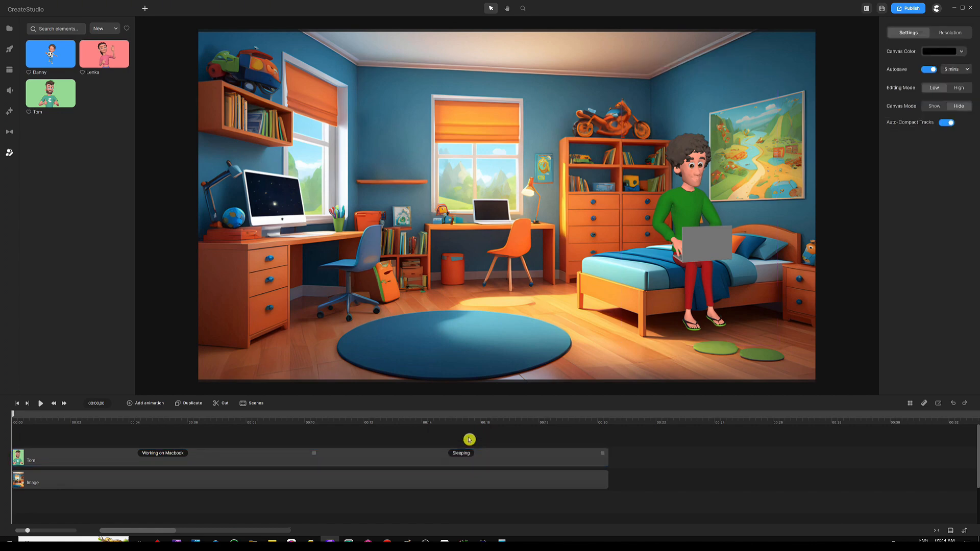
Scrub the playhead to about 10 s, then 13 s, to preview Sleeping
{"action": "left_click_drag", "start_coordinate": [470, 440], "coordinate": [429, 431]}
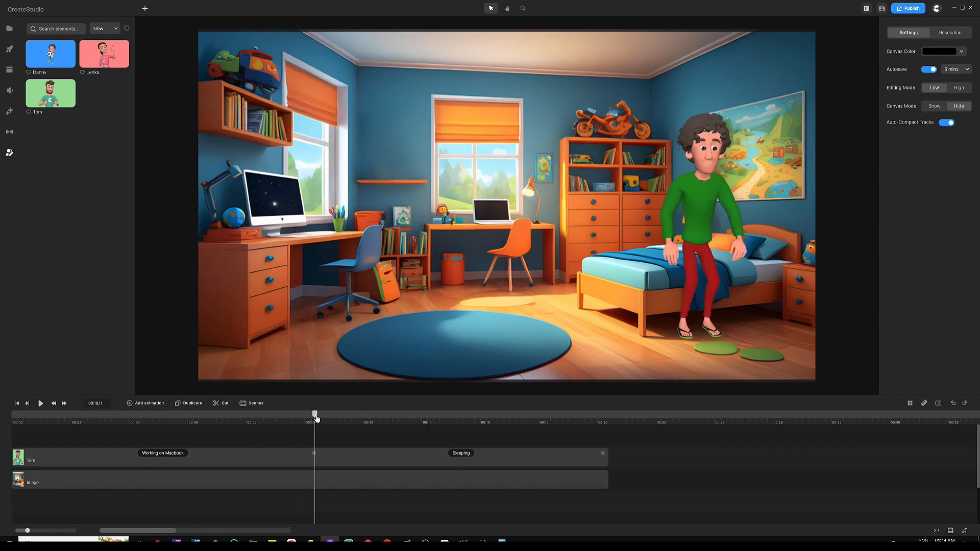
{"action": "left_click_drag", "start_coordinate": [314, 414], "coordinate": [331, 414]}
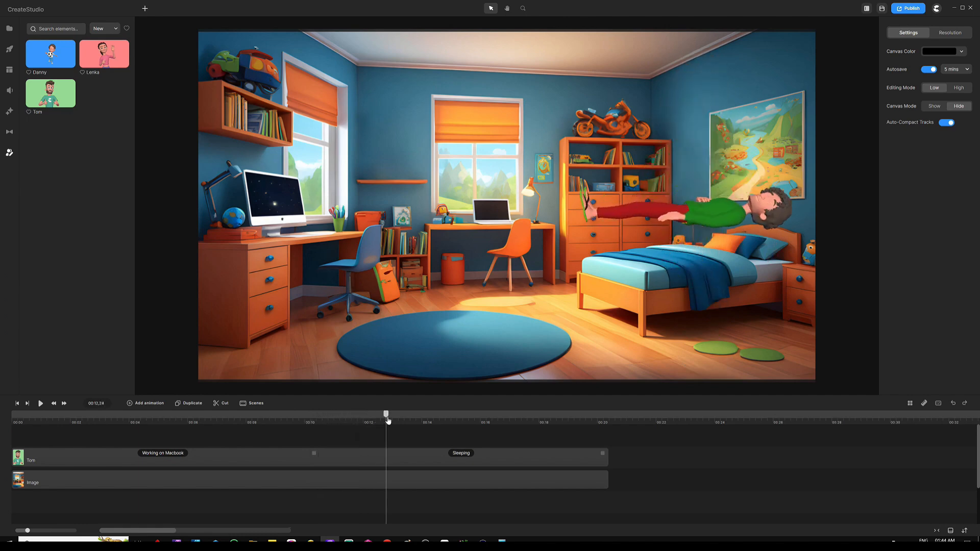
{"action": "mouse_move", "coordinate": [690, 241]}
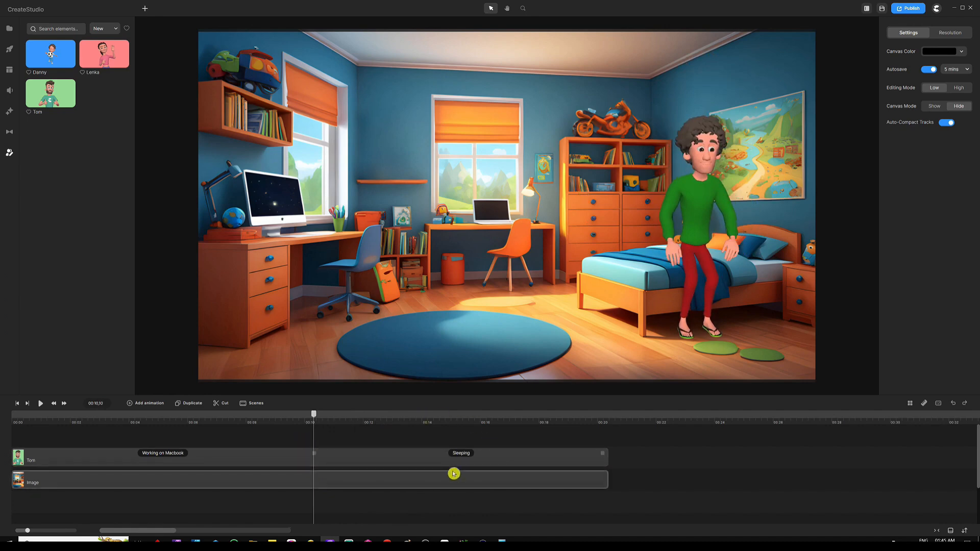
Add a Position, Scale and Character View animation to Tom at 10 seconds
{"action": "left_click", "coordinate": [368, 453]}
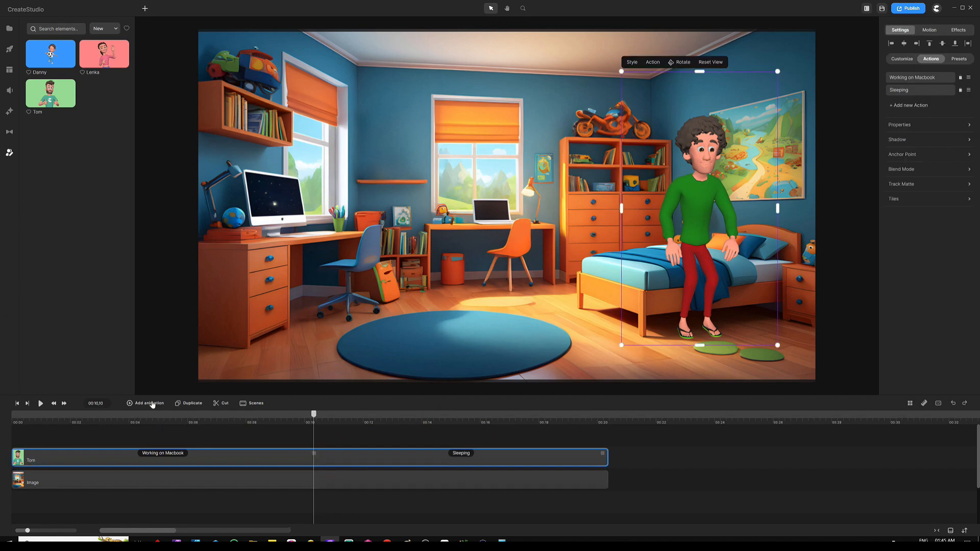
{"action": "left_click", "coordinate": [149, 403]}
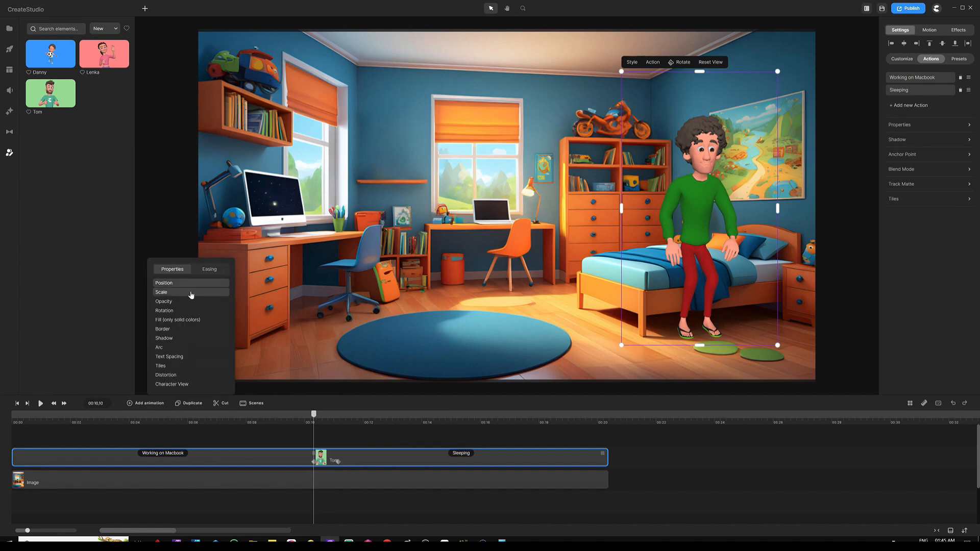
{"action": "mouse_move", "coordinate": [178, 369]}
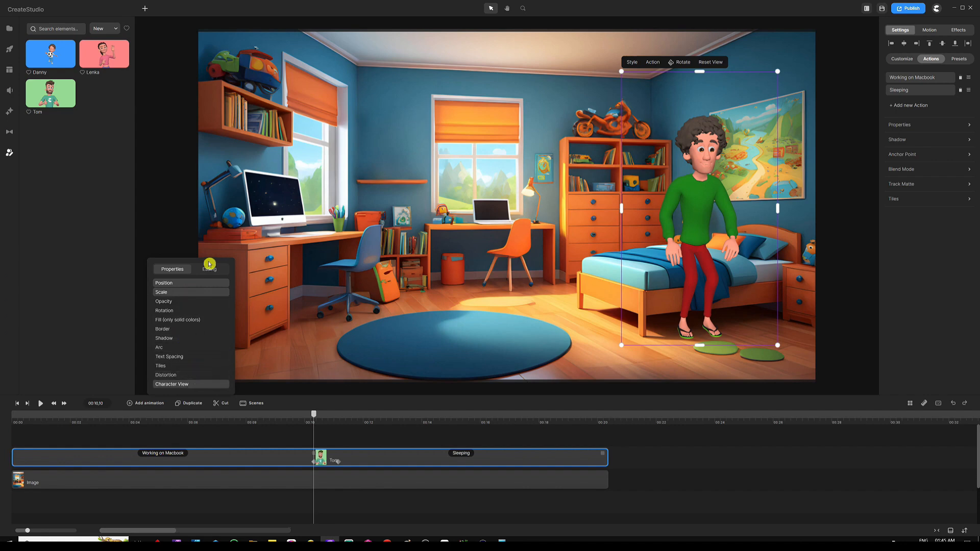
{"action": "left_click", "coordinate": [209, 269]}
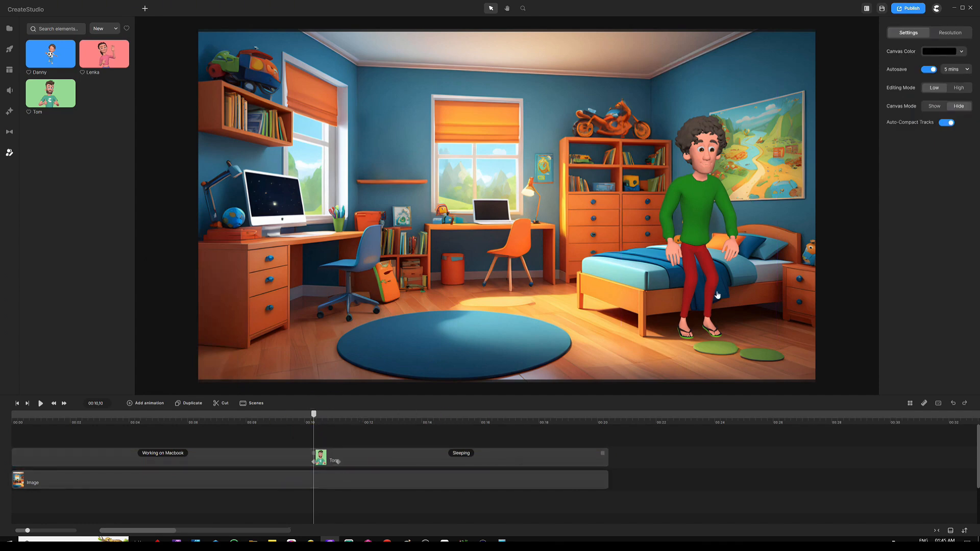
{"action": "mouse_move", "coordinate": [664, 247]}
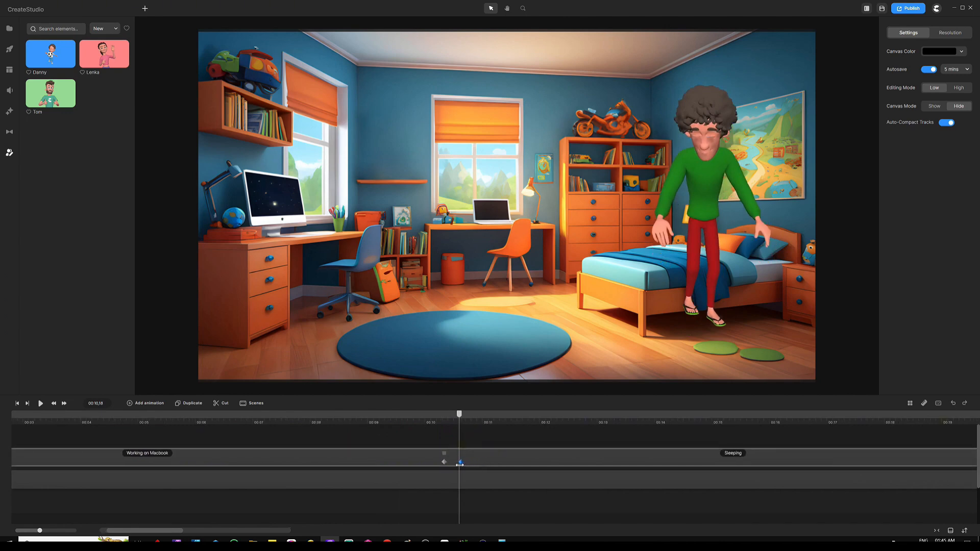
Select Tom's second animation keyframe just after the 10-second mark
{"action": "left_click", "coordinate": [700, 207]}
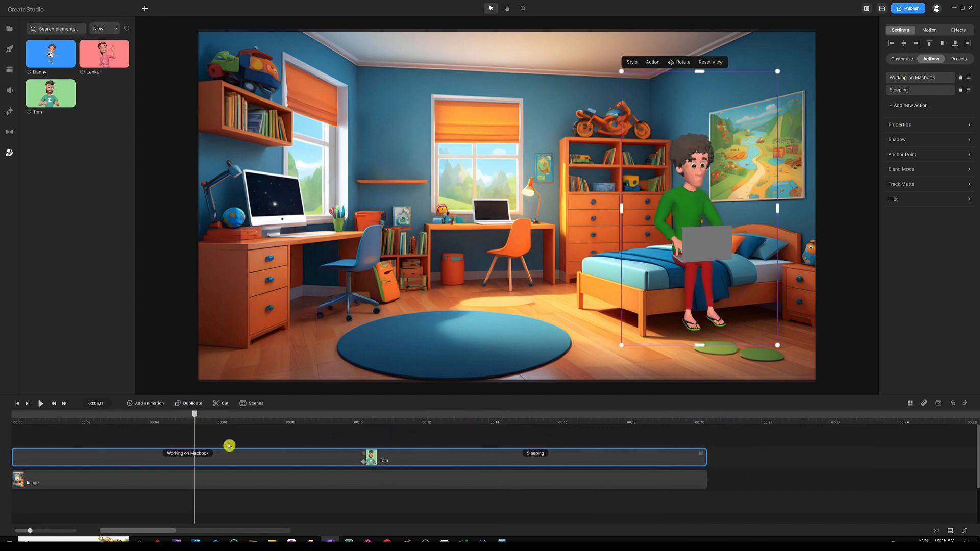
Preview the animation from about 5 seconds, scrubbing the timeline forward
{"action": "left_click", "coordinate": [41, 403]}
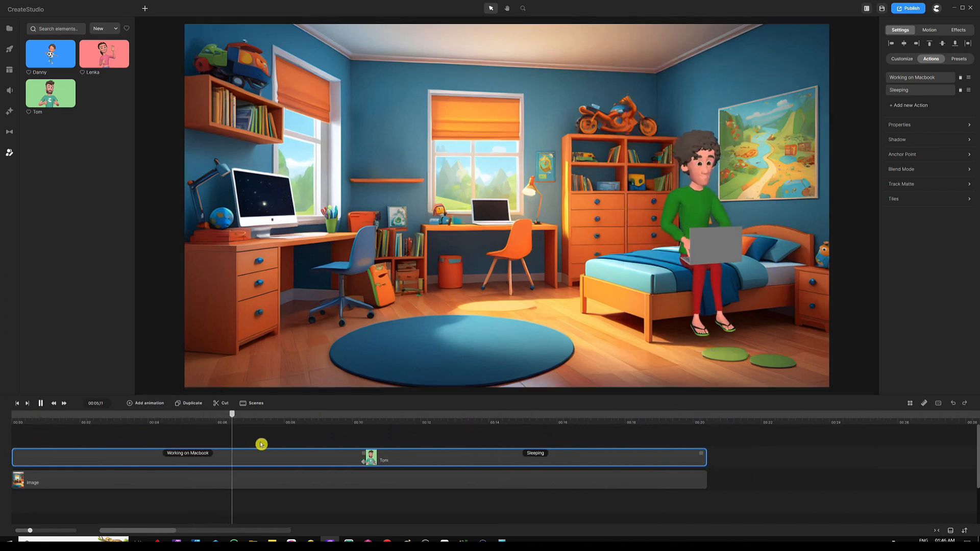
{"action": "left_click_drag", "start_coordinate": [262, 445], "coordinate": [486, 446]}
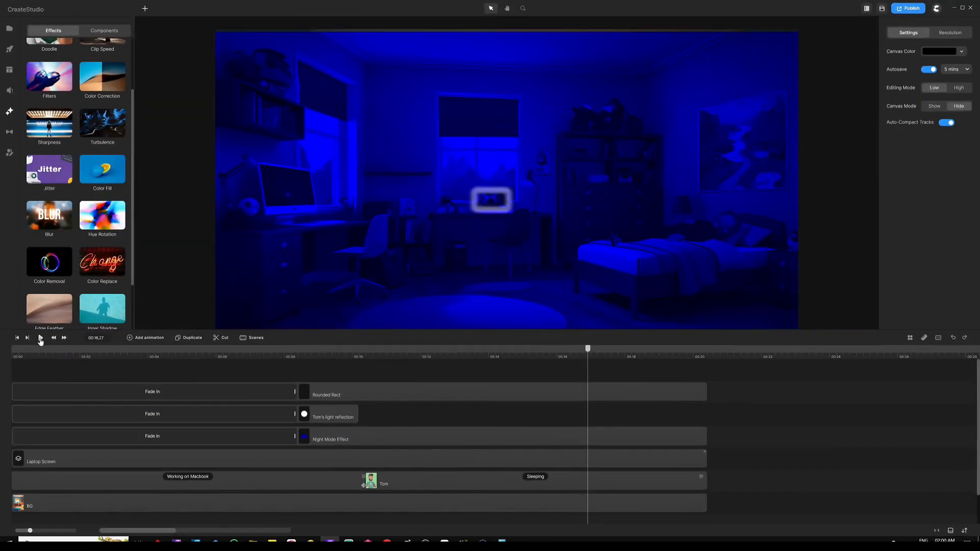
Play the night-mode bedroom scene with its laptop-screen and light-reflection layers
{"action": "left_click", "coordinate": [40, 338]}
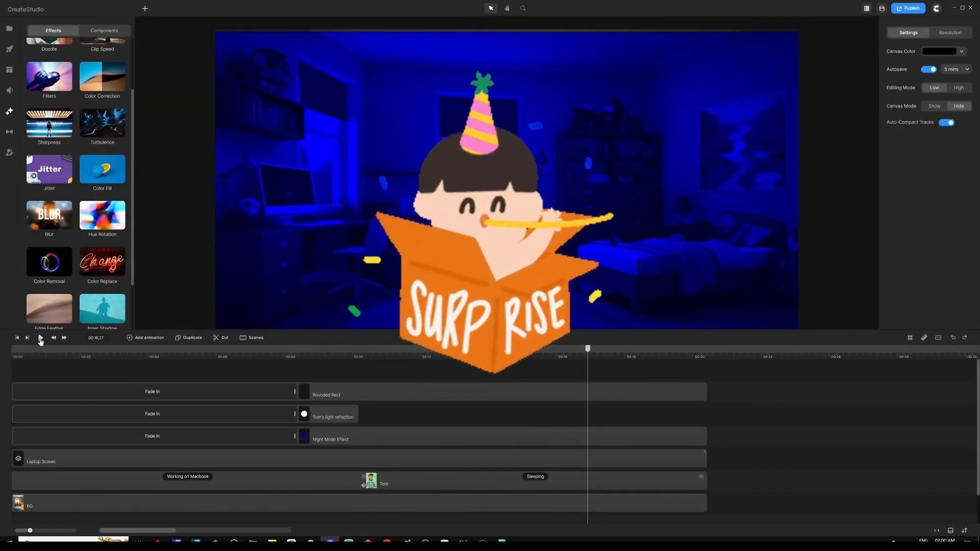